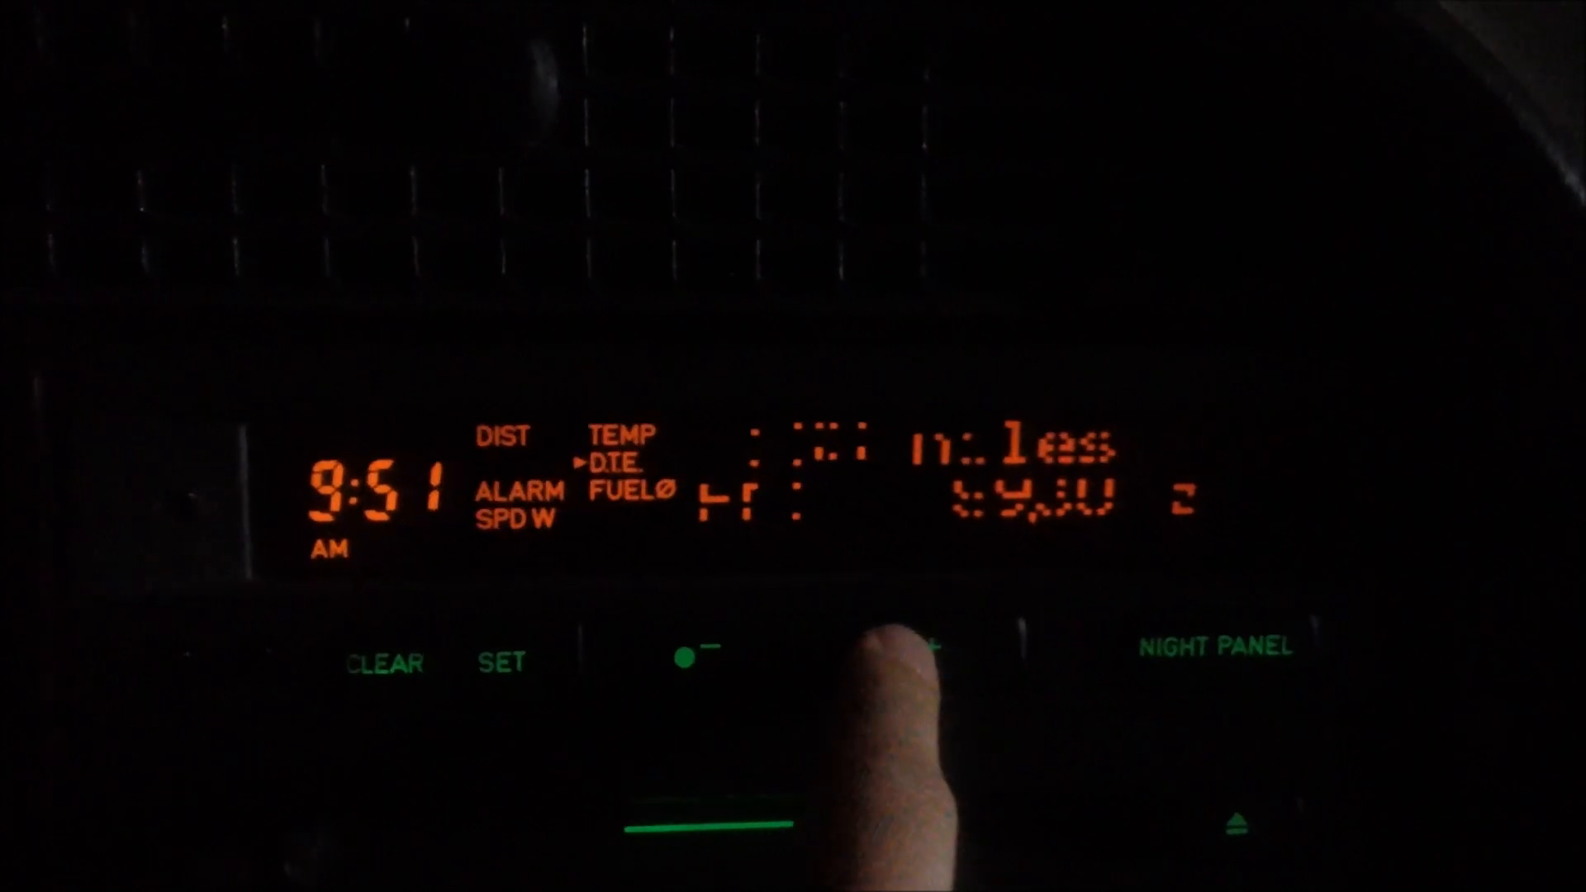
{"action": "left_click", "coordinate": [901, 652]}
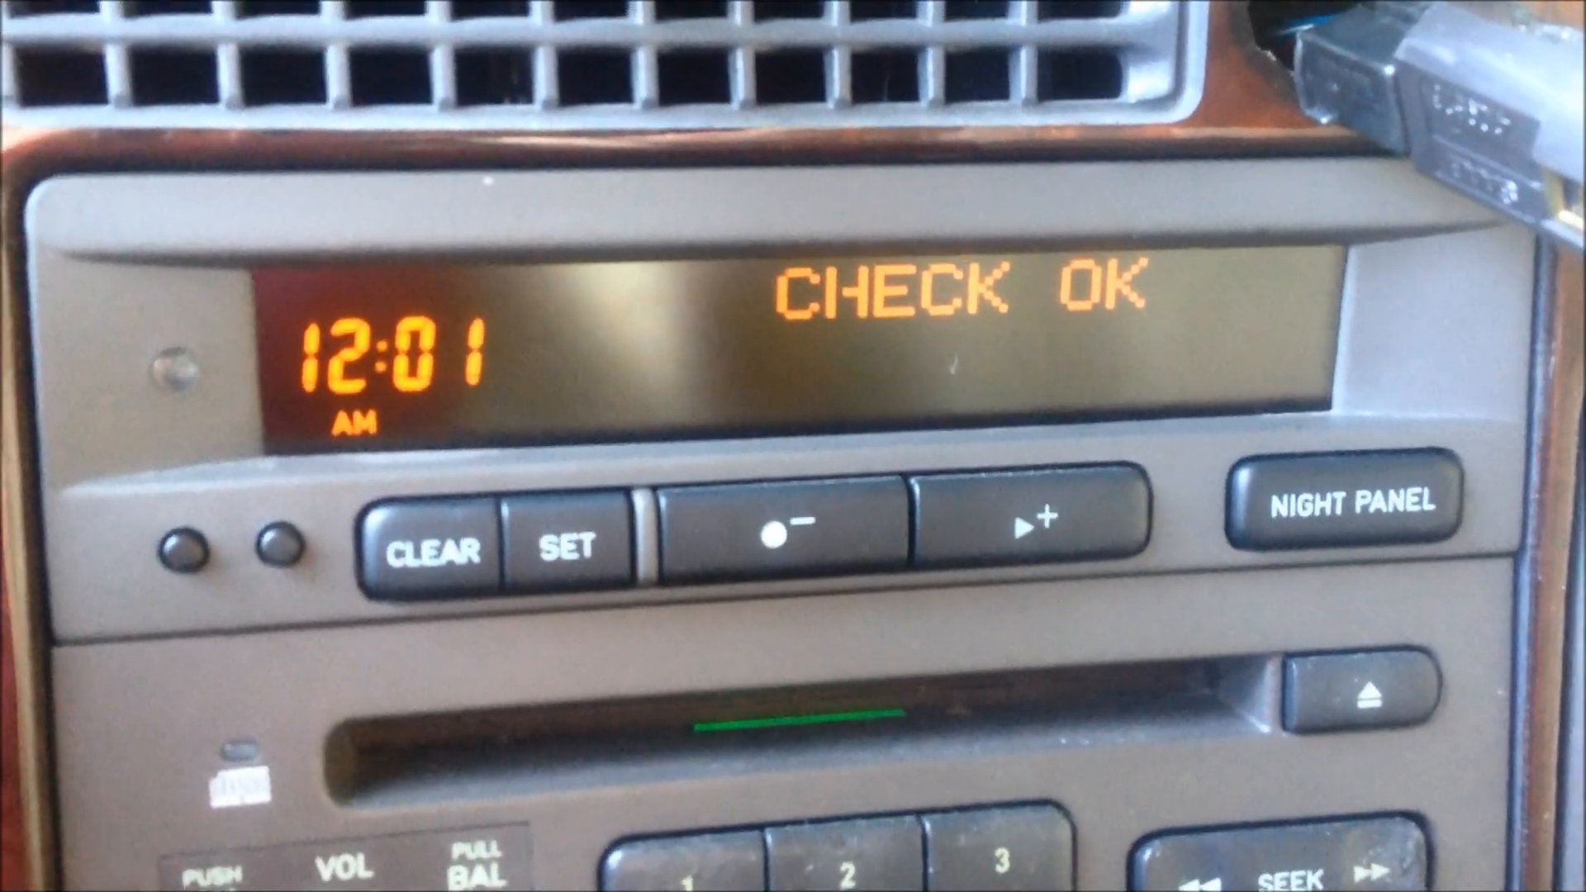
{"action": "left_click", "coordinate": [1011, 531]}
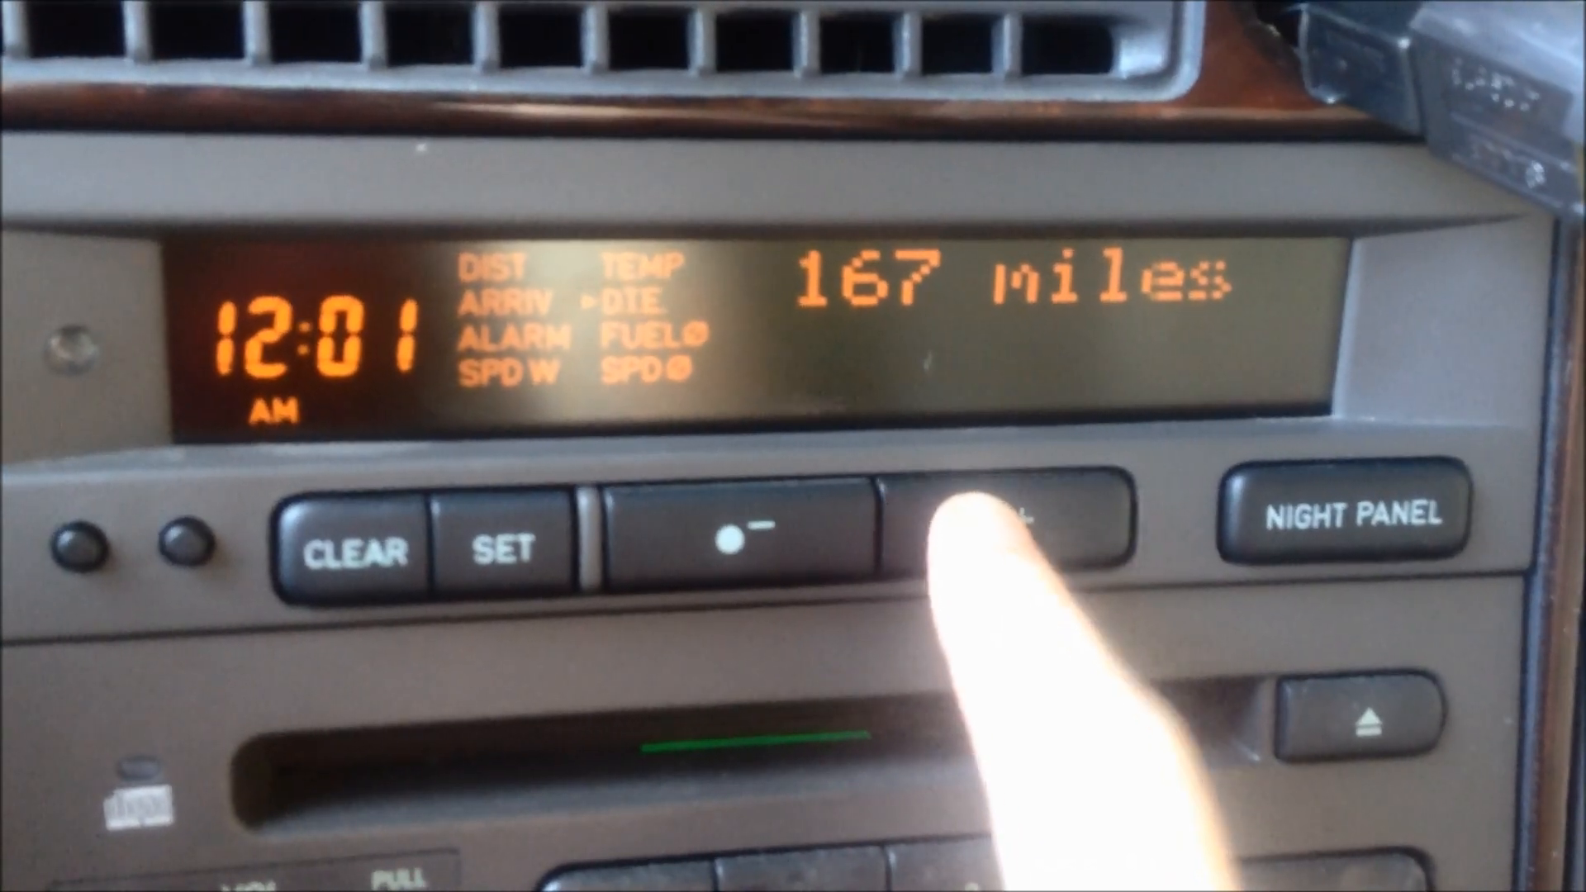
{"action": "left_click", "coordinate": [1001, 516]}
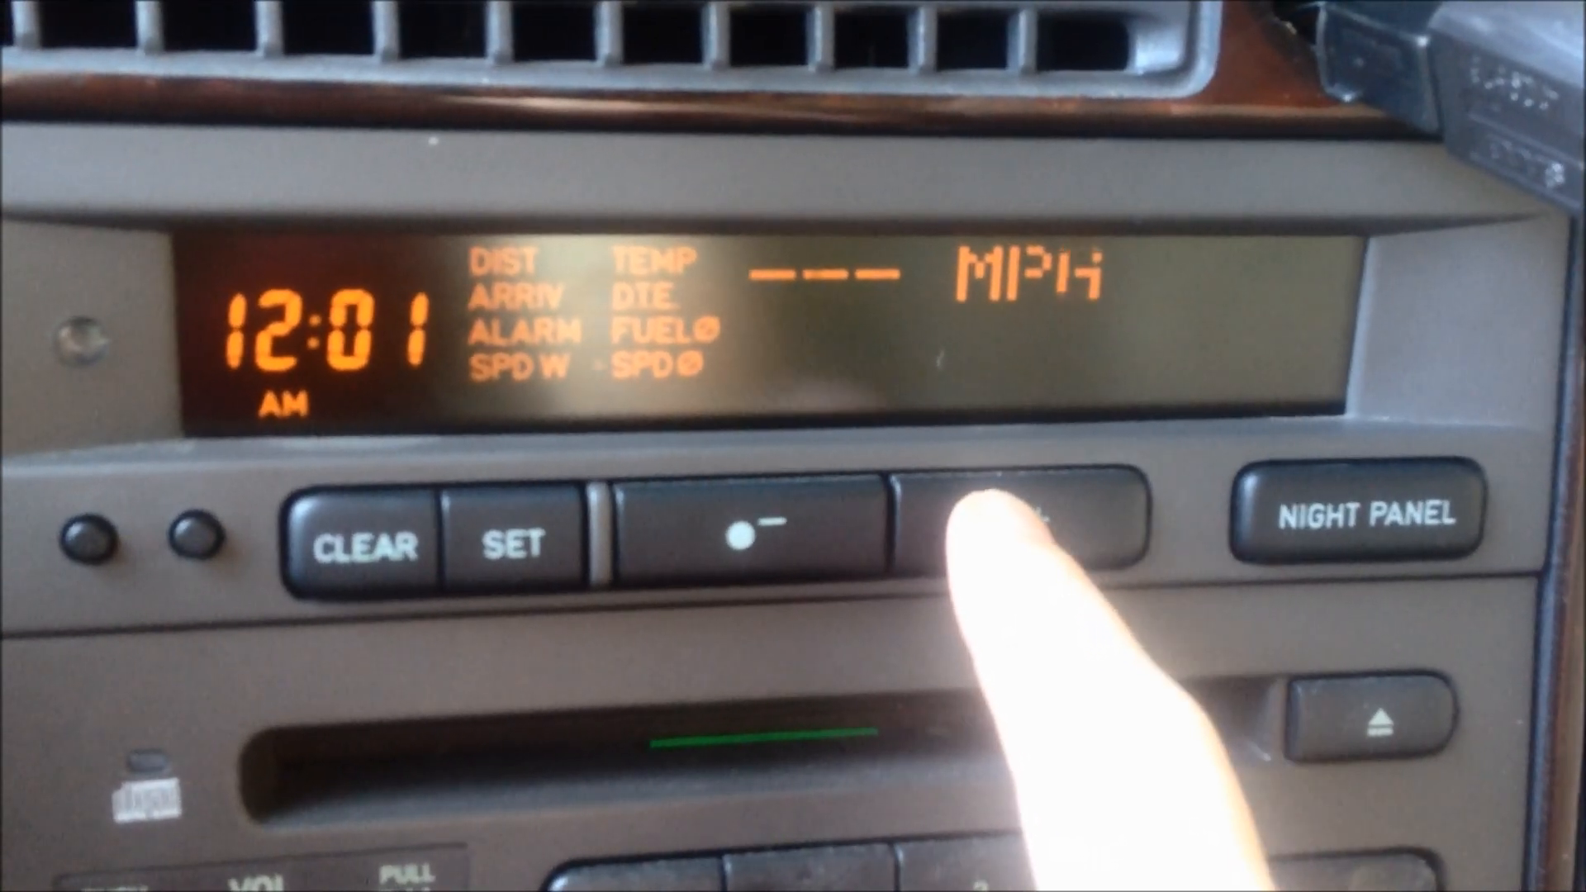
{"action": "left_click", "coordinate": [991, 531]}
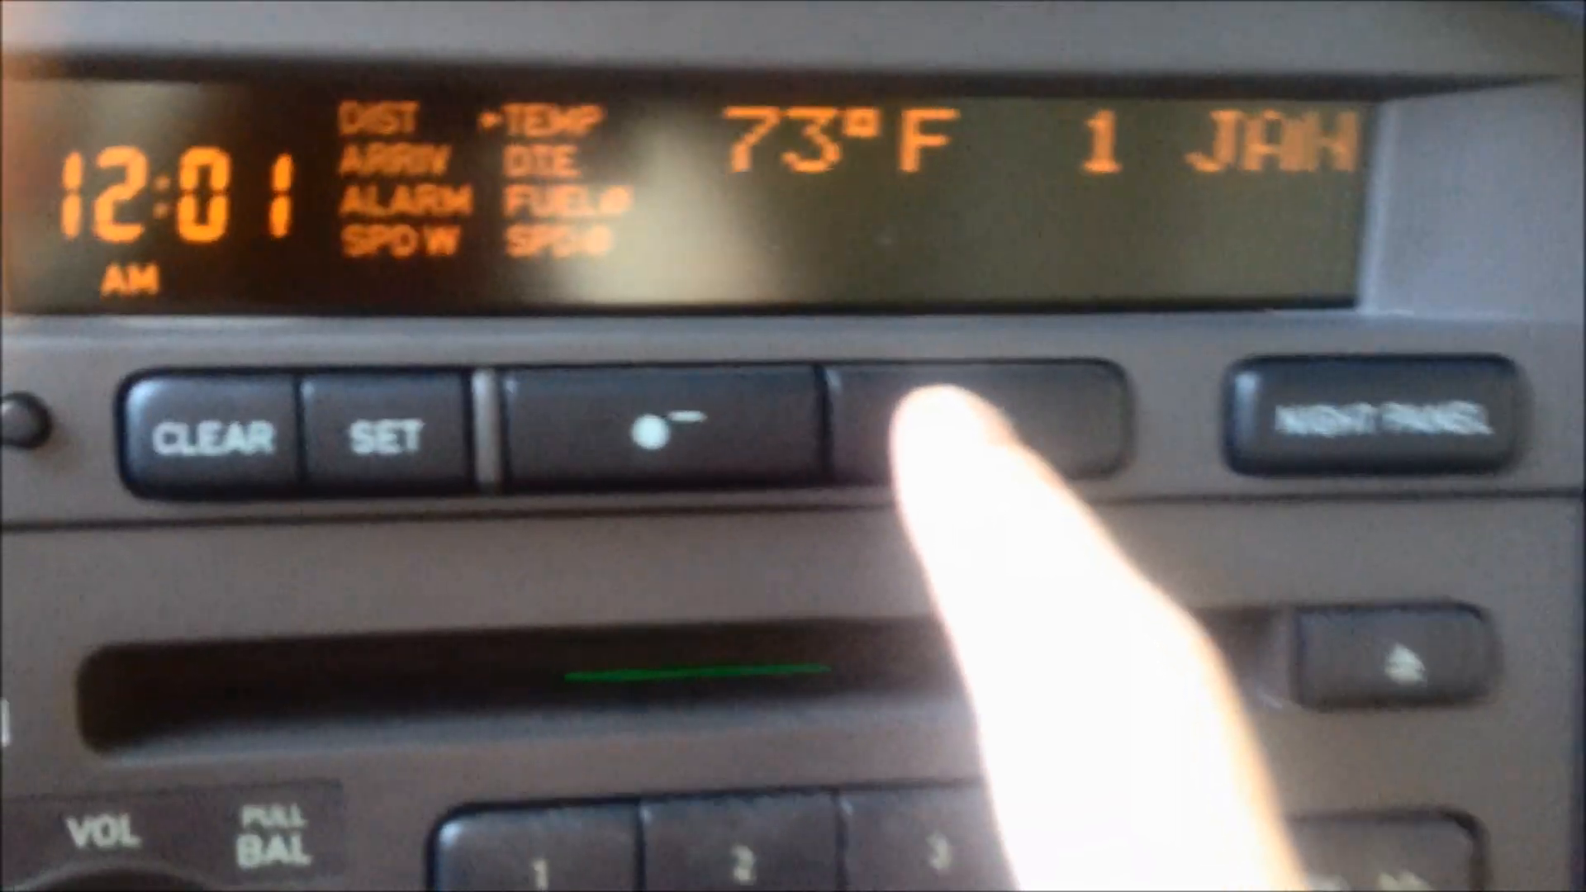
{"action": "left_click", "coordinate": [971, 425]}
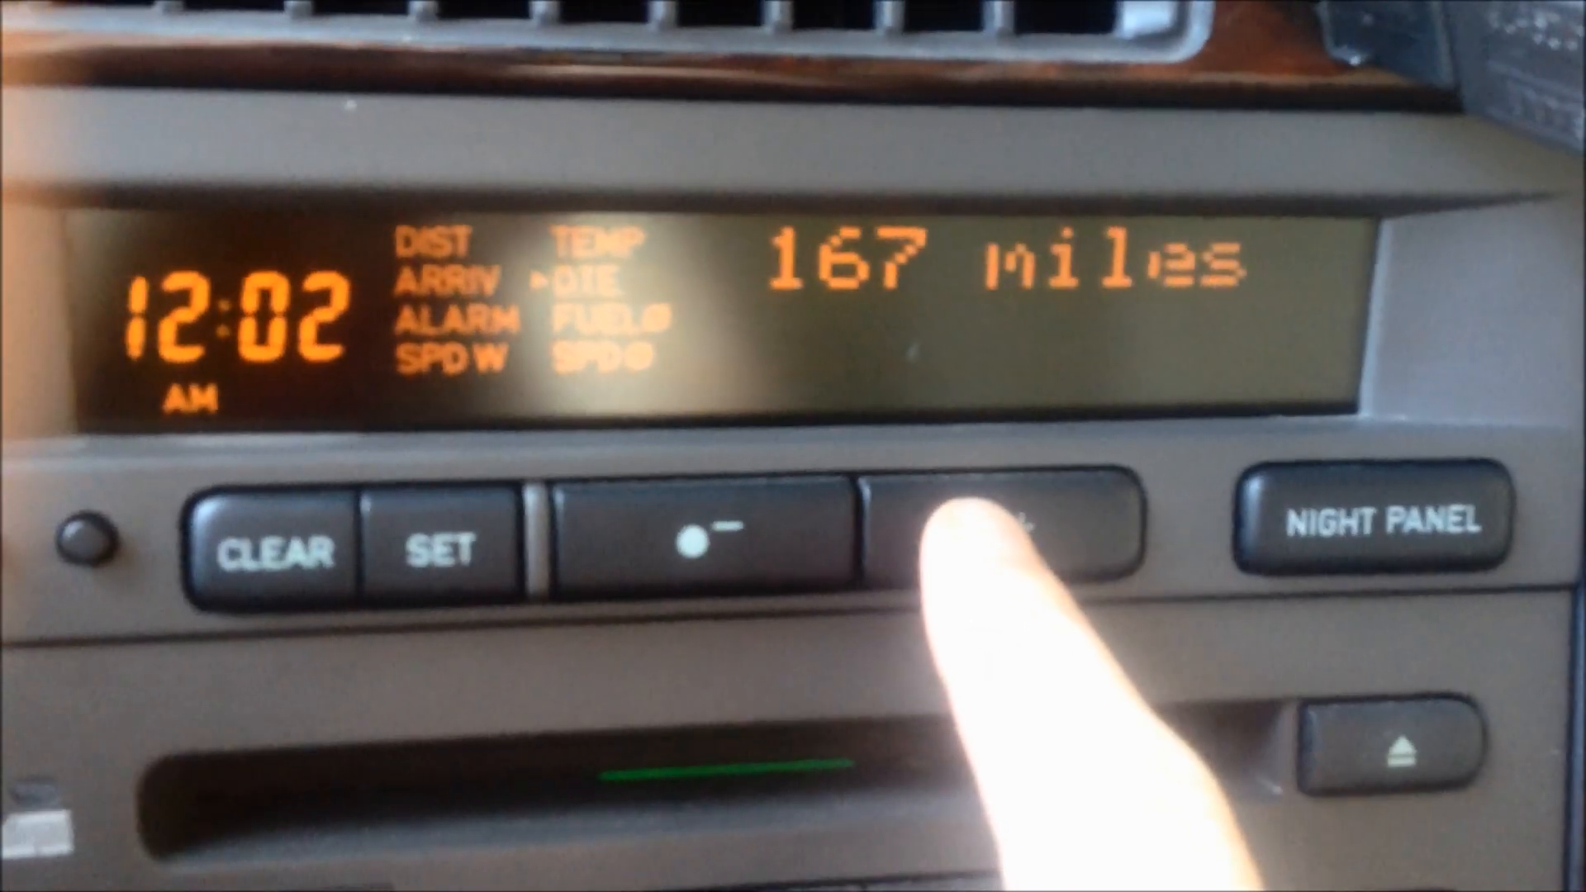